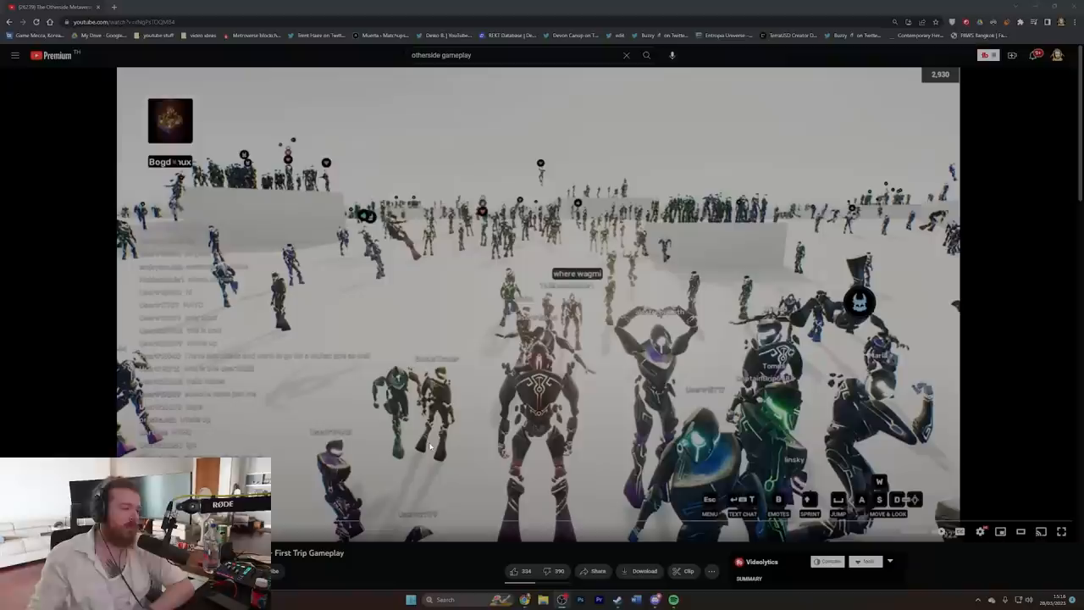
mouse_move(391, 503)
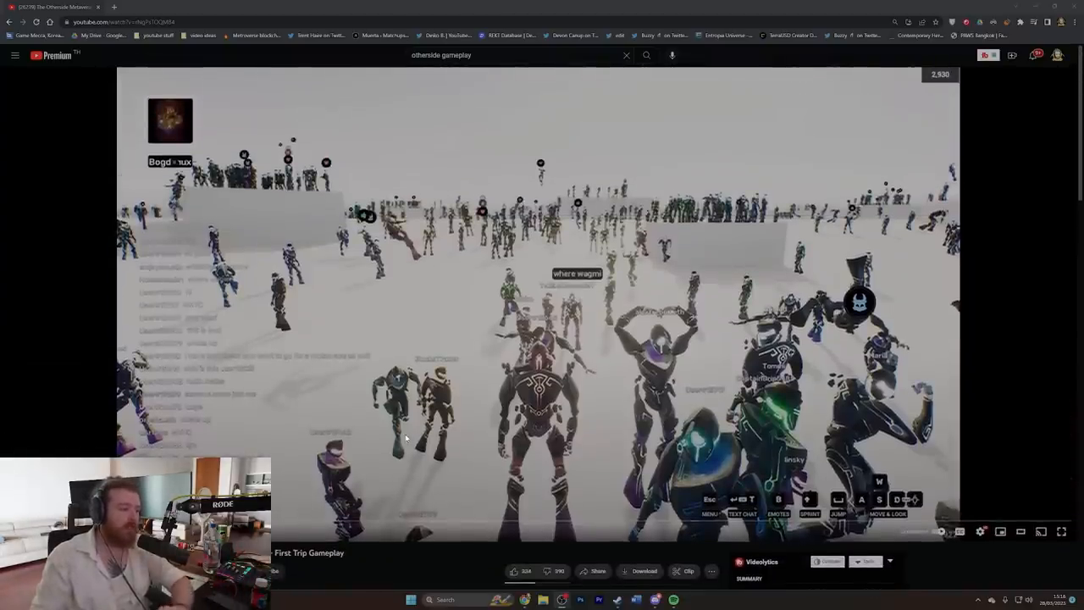
mouse_move(413, 441)
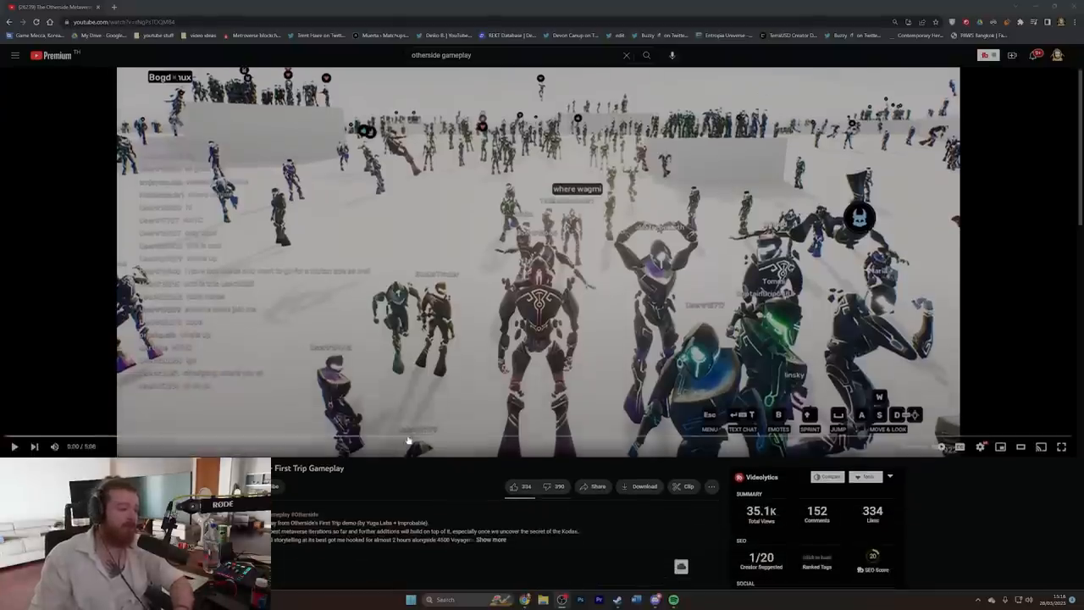
mouse_move(380, 457)
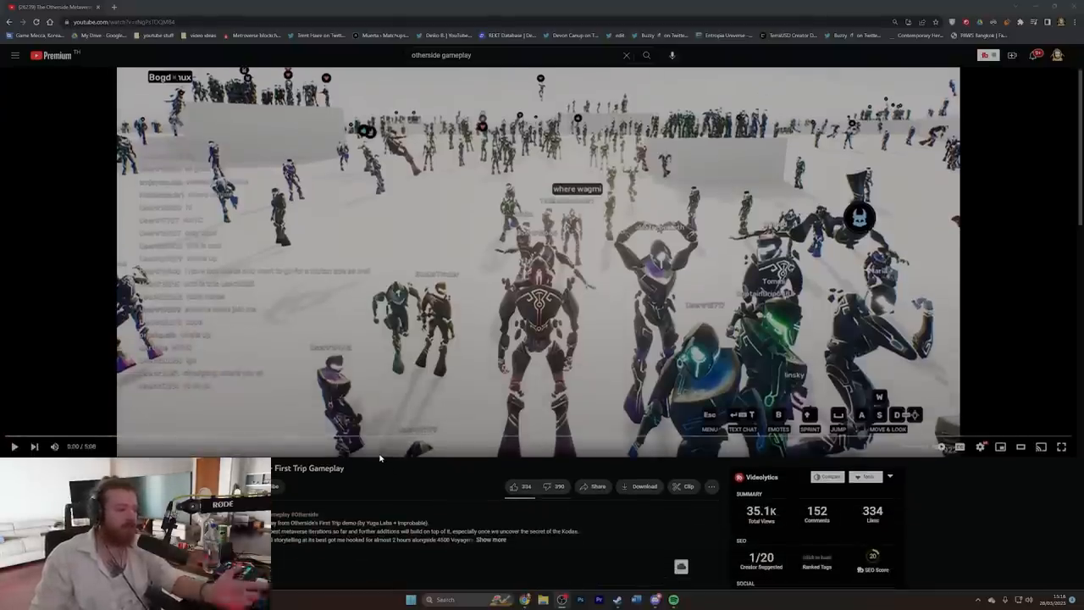
mouse_move(414, 477)
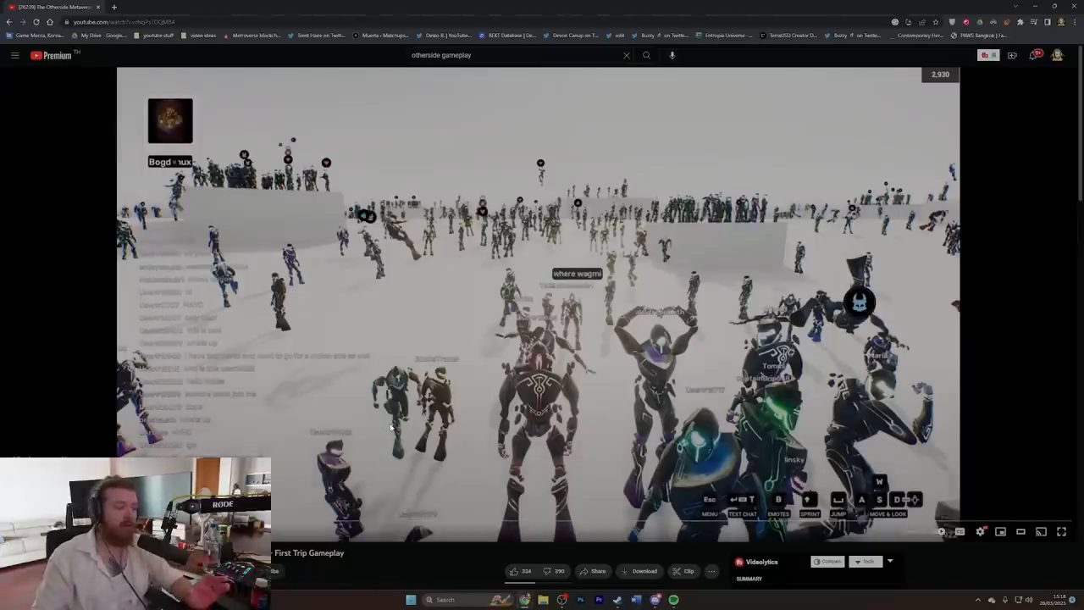
mouse_move(369, 417)
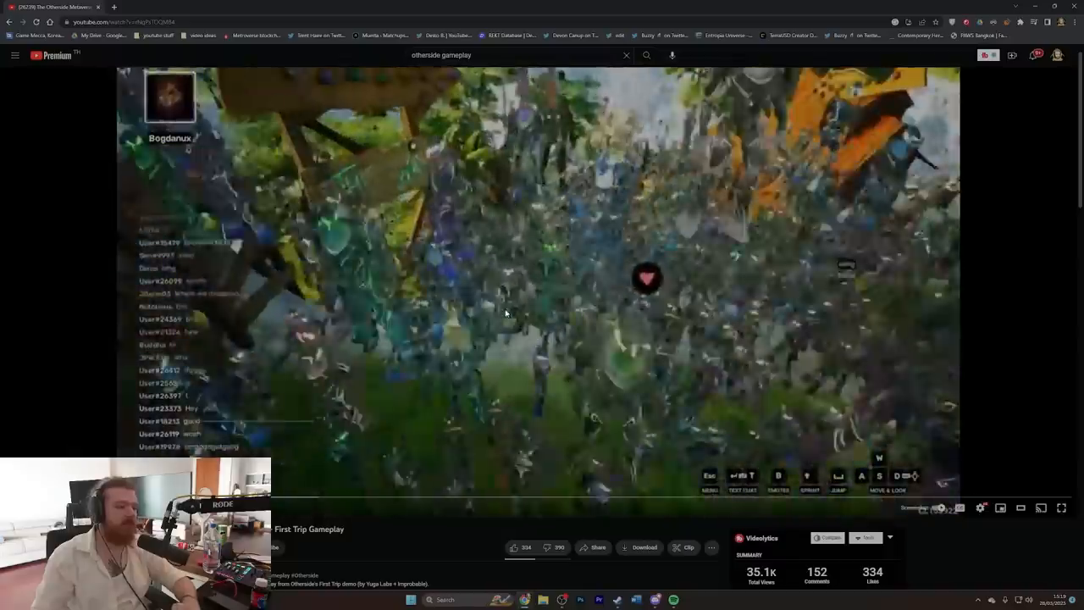
Return to the 'otherside gameplay' search results listing First Trip, Second Trip and demo videos.
click(979, 508)
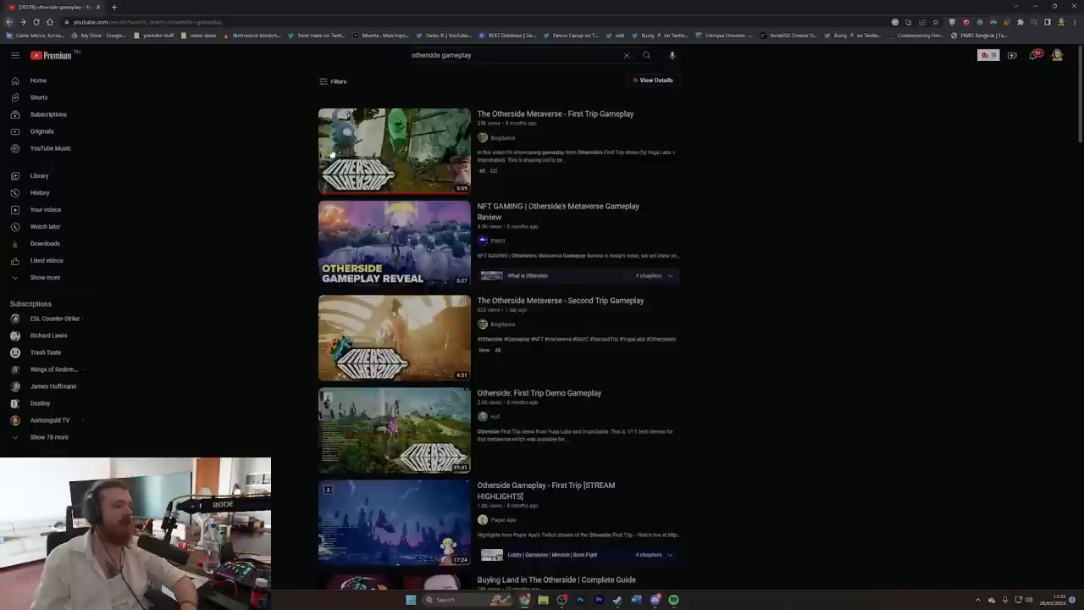
Play the Second Trip Gameplay video through to its end until the autoplay countdown shows.
click(393, 337)
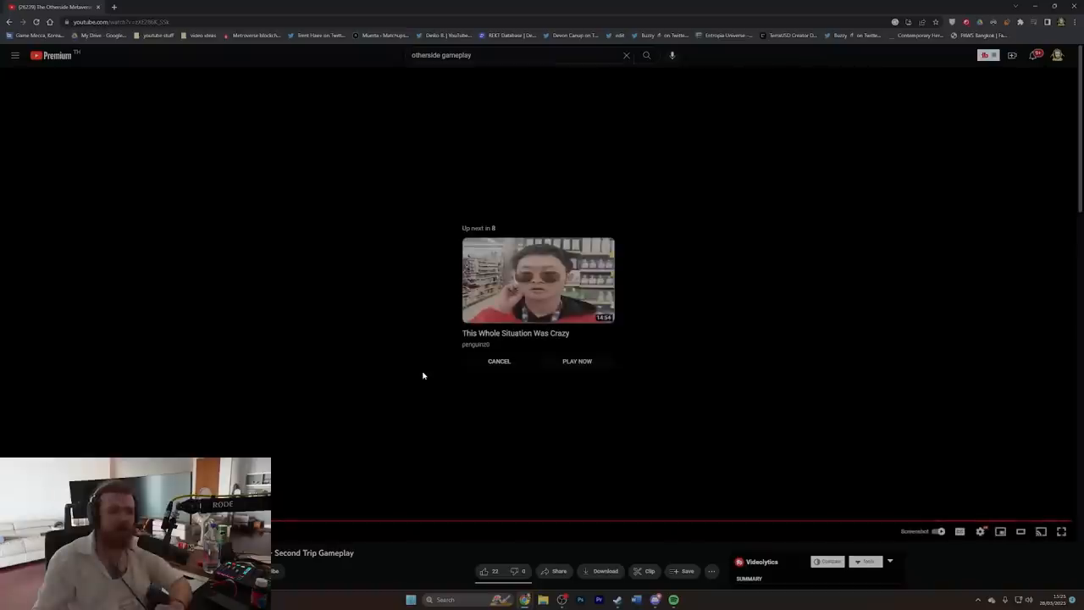
click(498, 360)
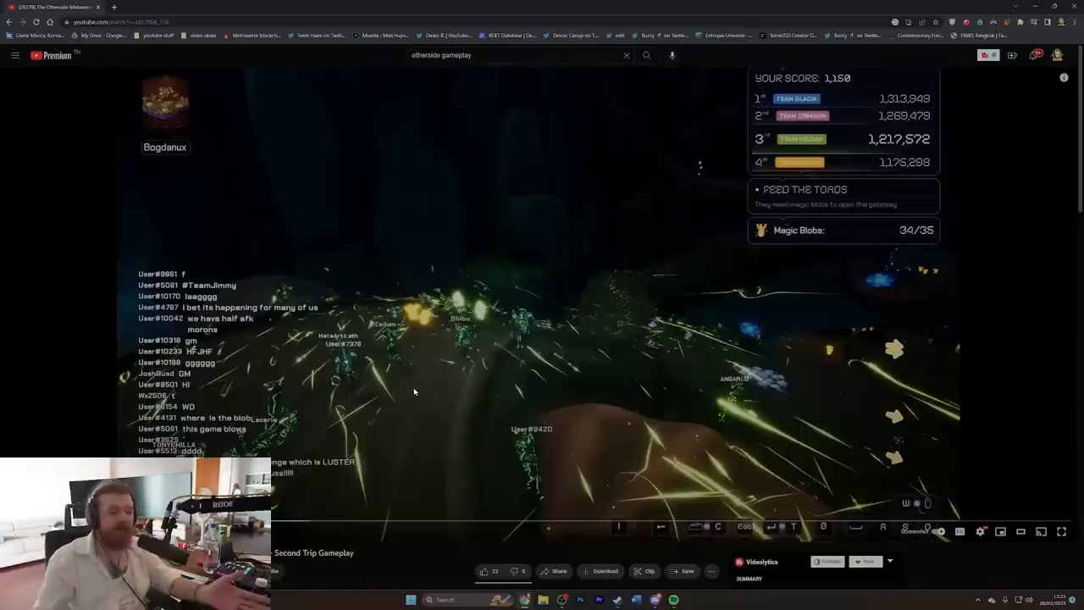
mouse_move(439, 398)
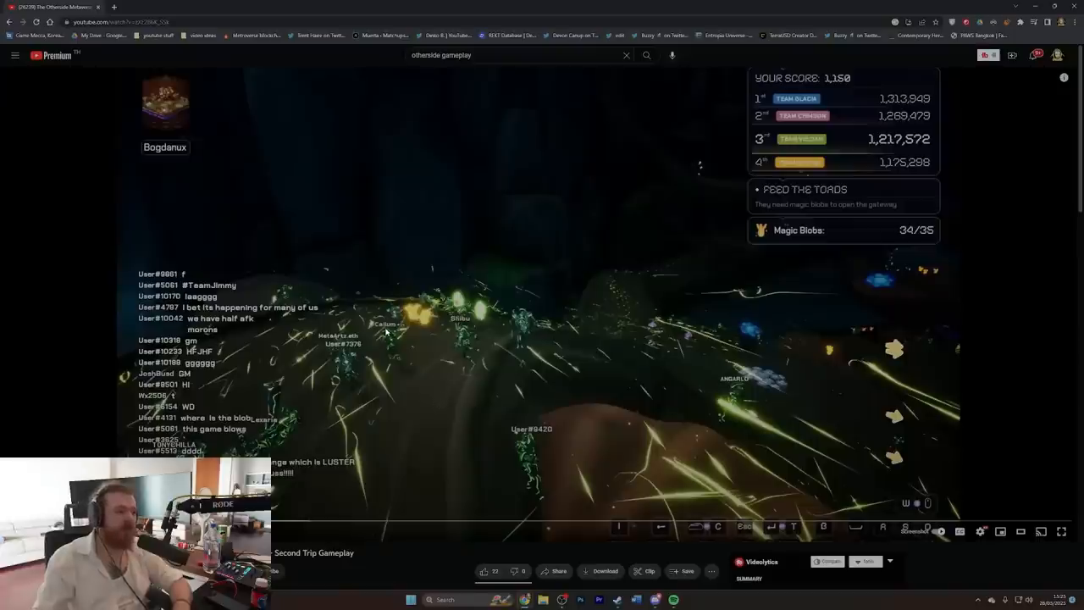
mouse_move(447, 389)
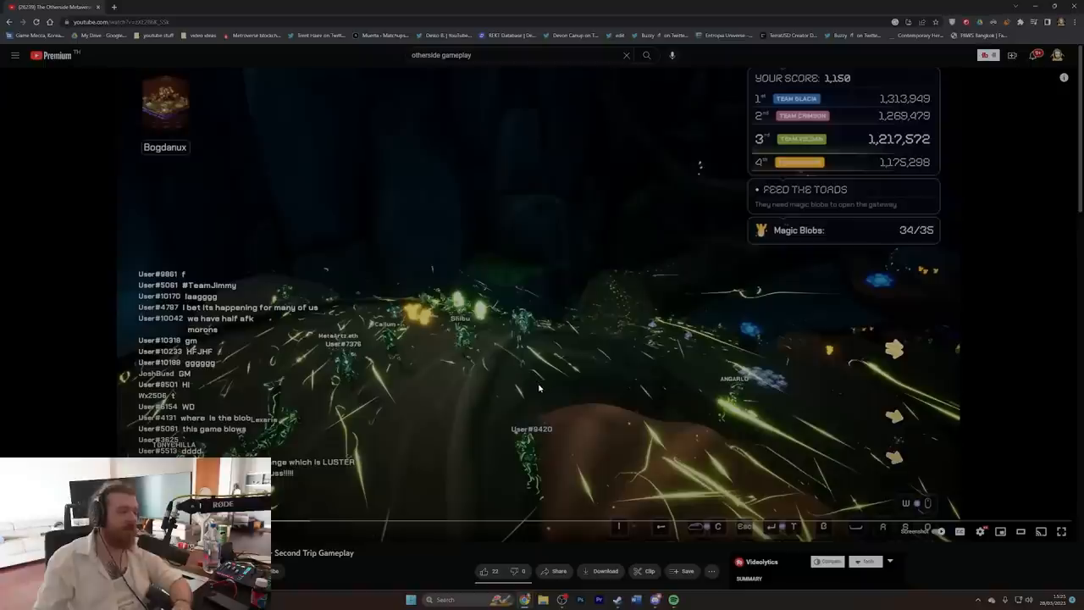
mouse_move(543, 379)
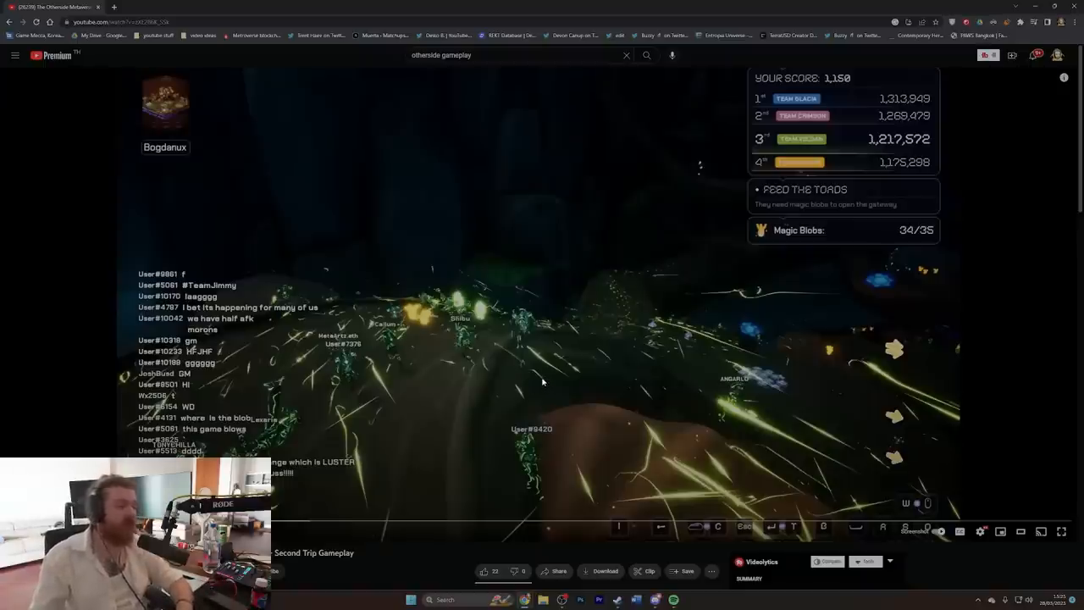
mouse_move(529, 388)
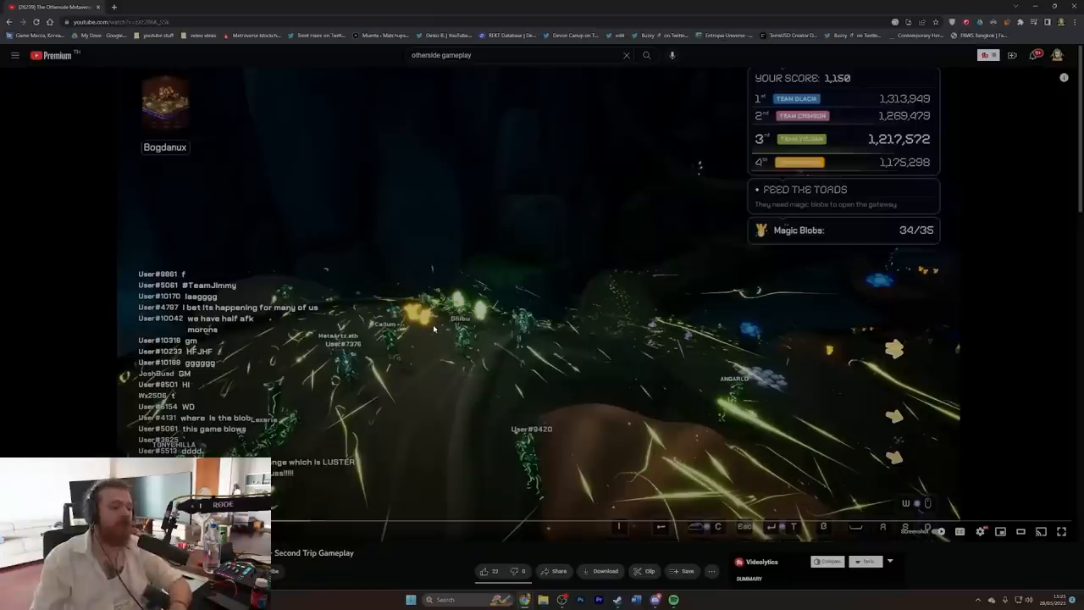
mouse_move(439, 359)
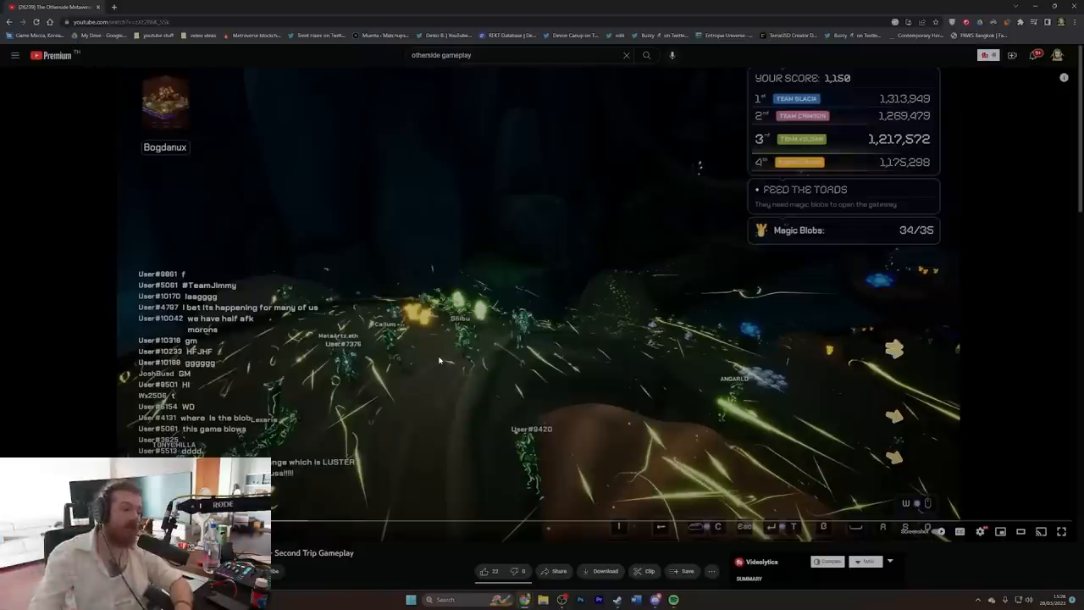
mouse_move(386, 411)
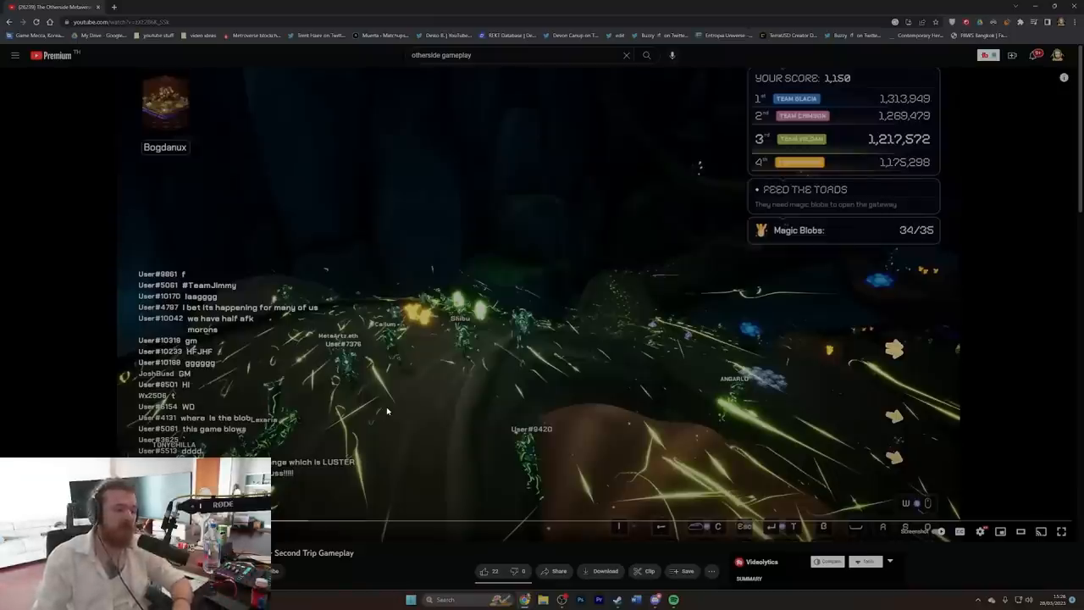
mouse_move(398, 432)
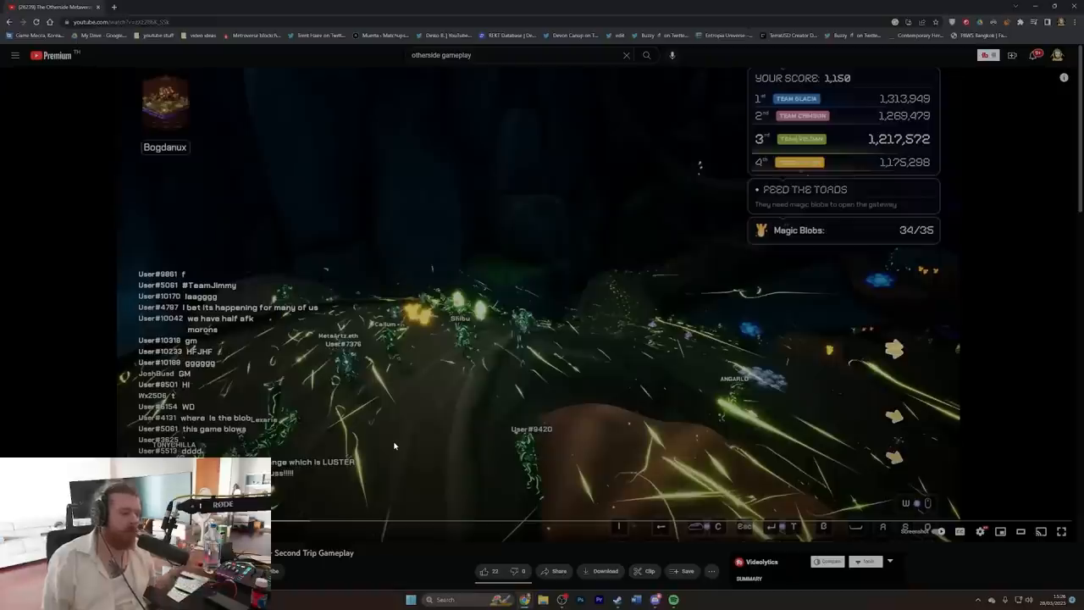
mouse_move(432, 461)
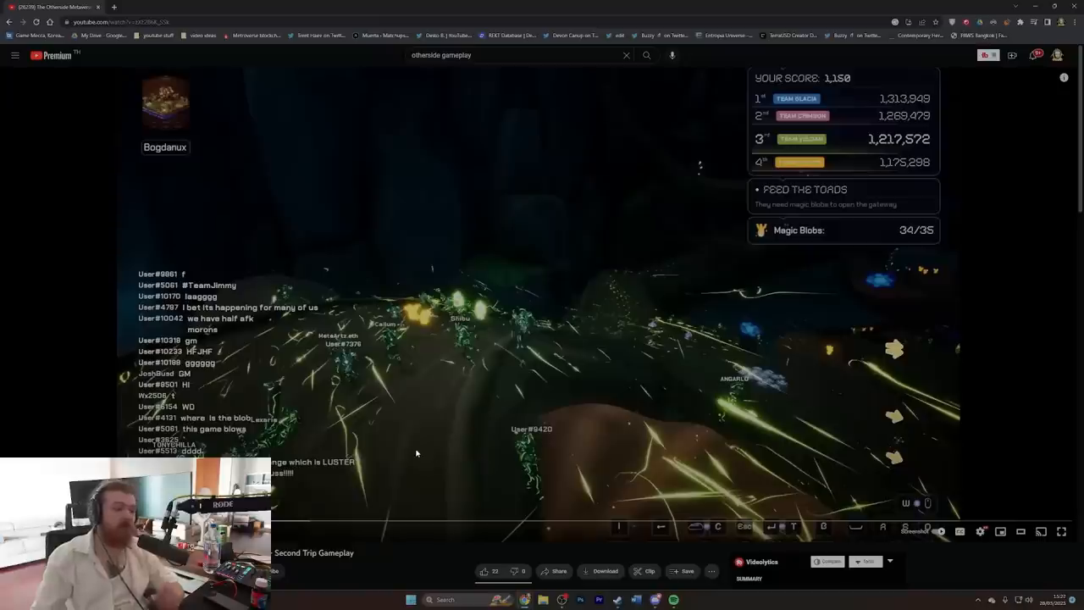
mouse_move(434, 437)
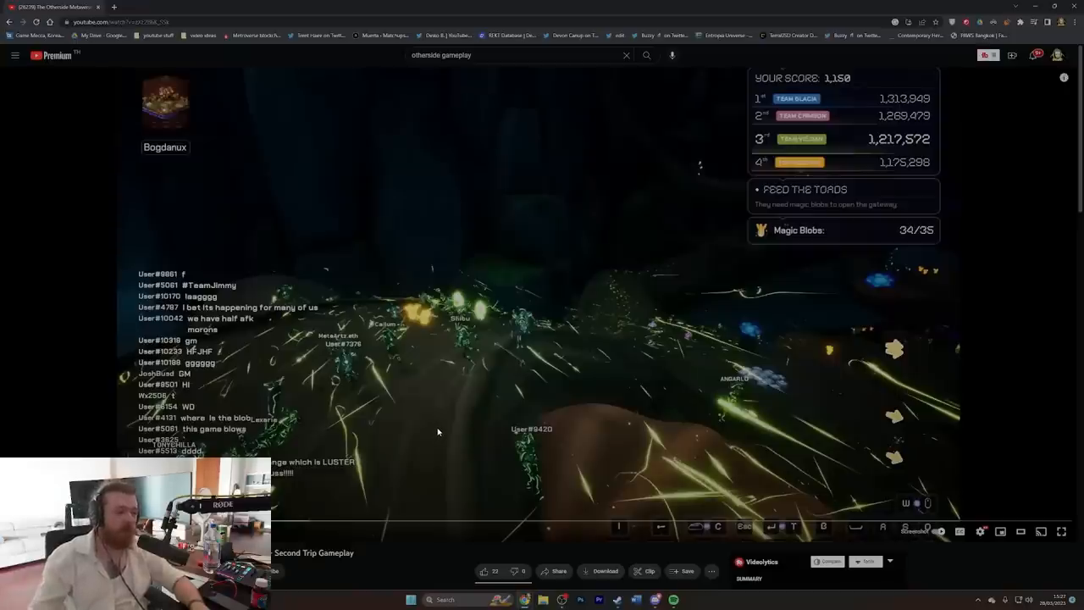
mouse_move(440, 440)
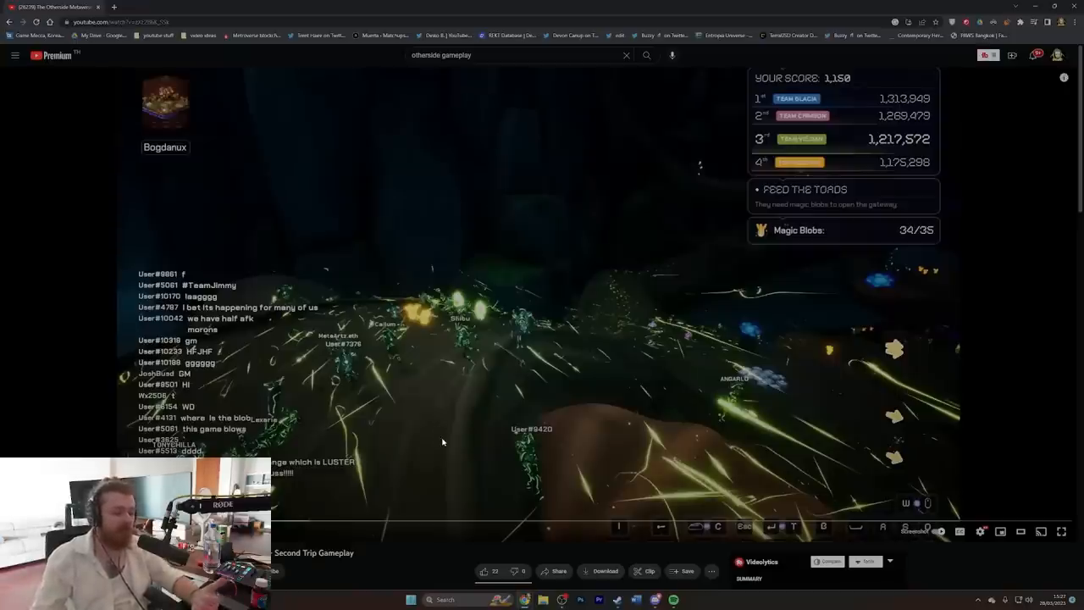